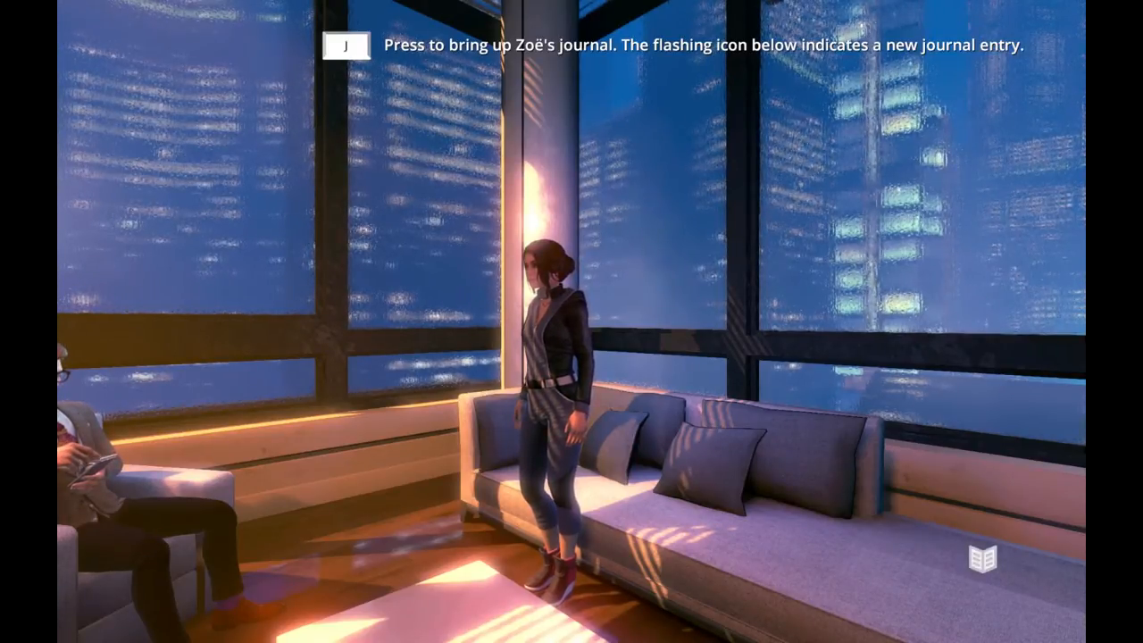
Open Zoë's journal with J and page back to entry 11 of 12
key(j)
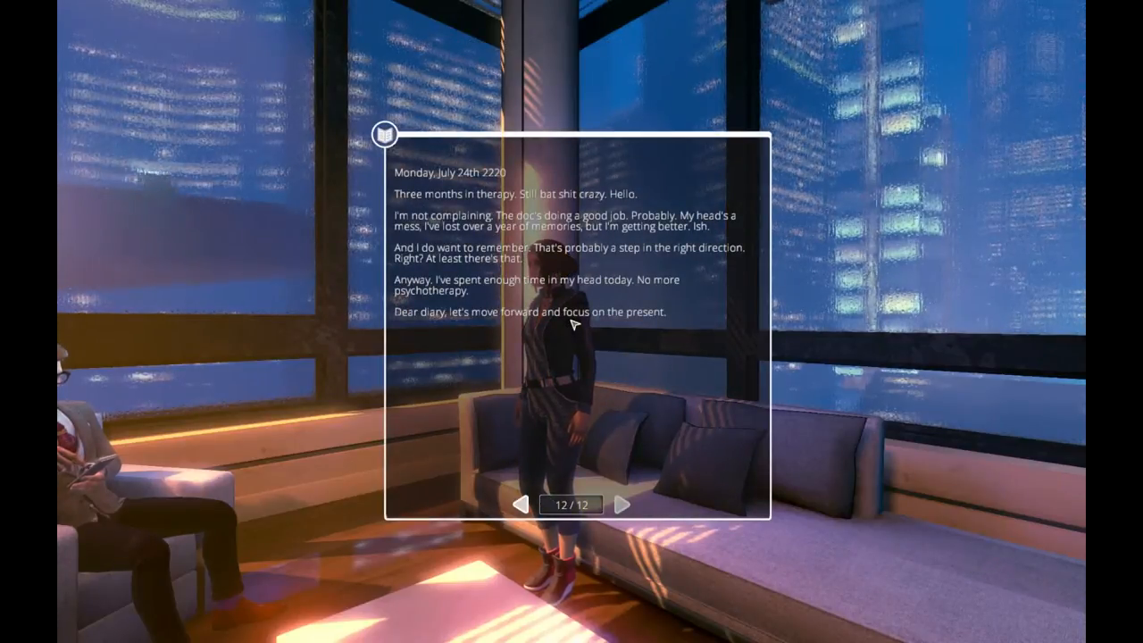
mouse_move(549, 418)
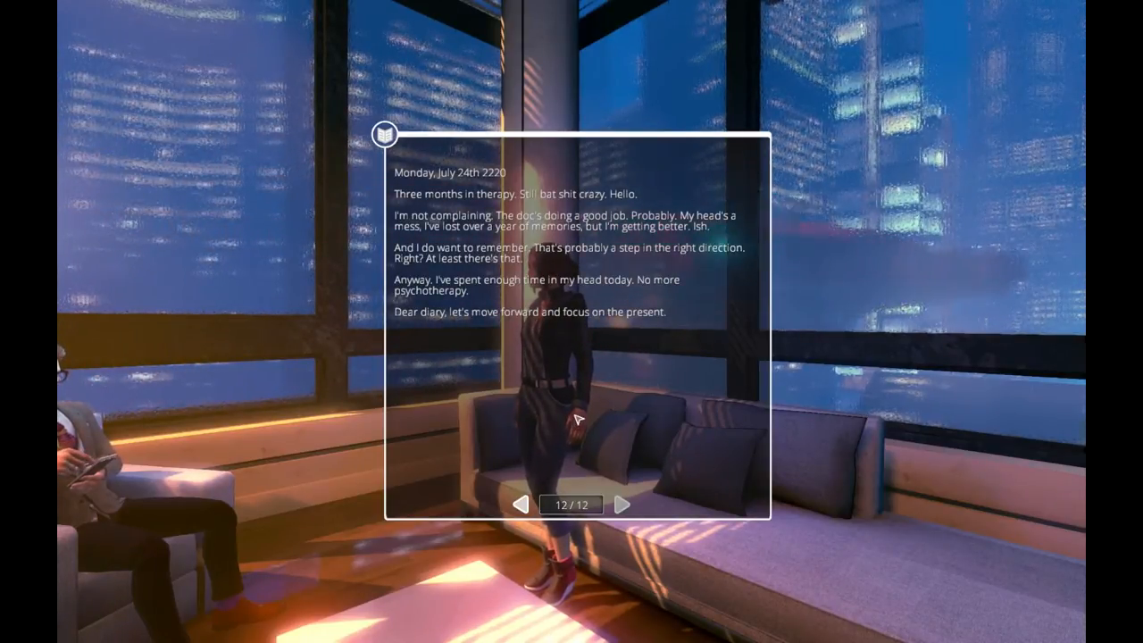
click(521, 505)
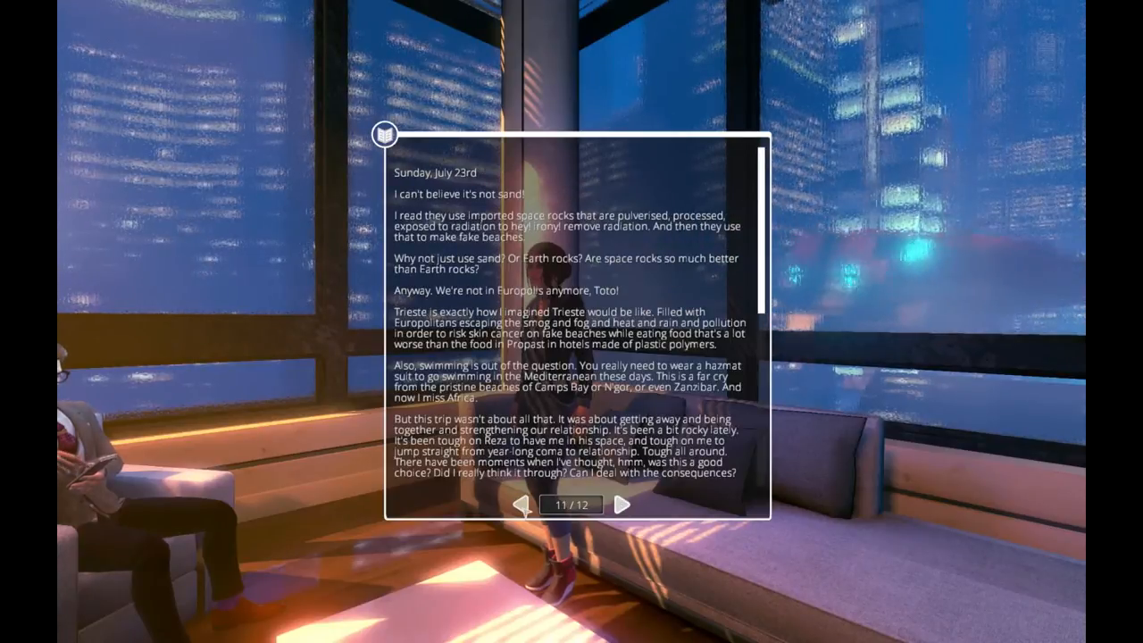
Page the journal back to entry 1 of 12, dated Tuesday, April 4th
click(524, 504)
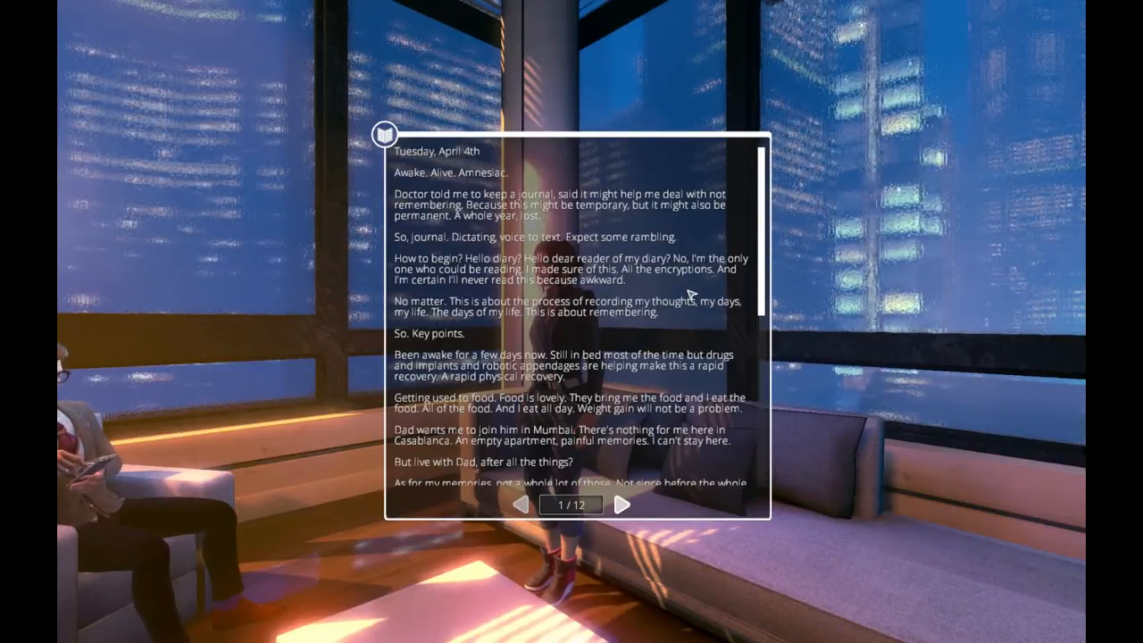
mouse_move(805, 315)
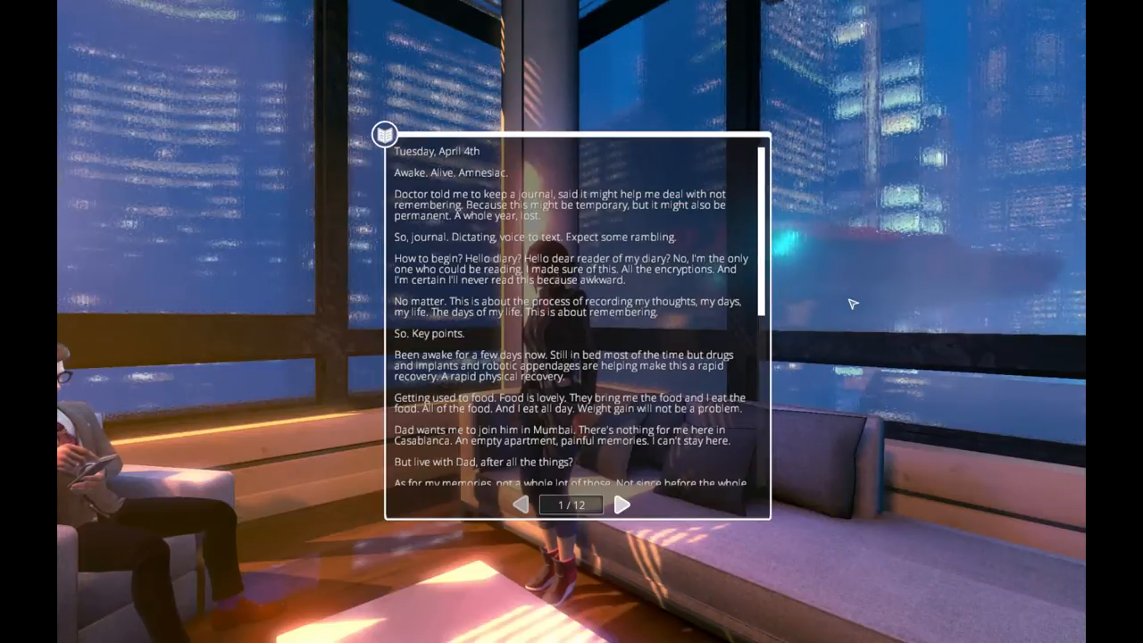
Read entry 1 to its end, then advance to entry 2, Monday, April 10th
scroll(down, 3)
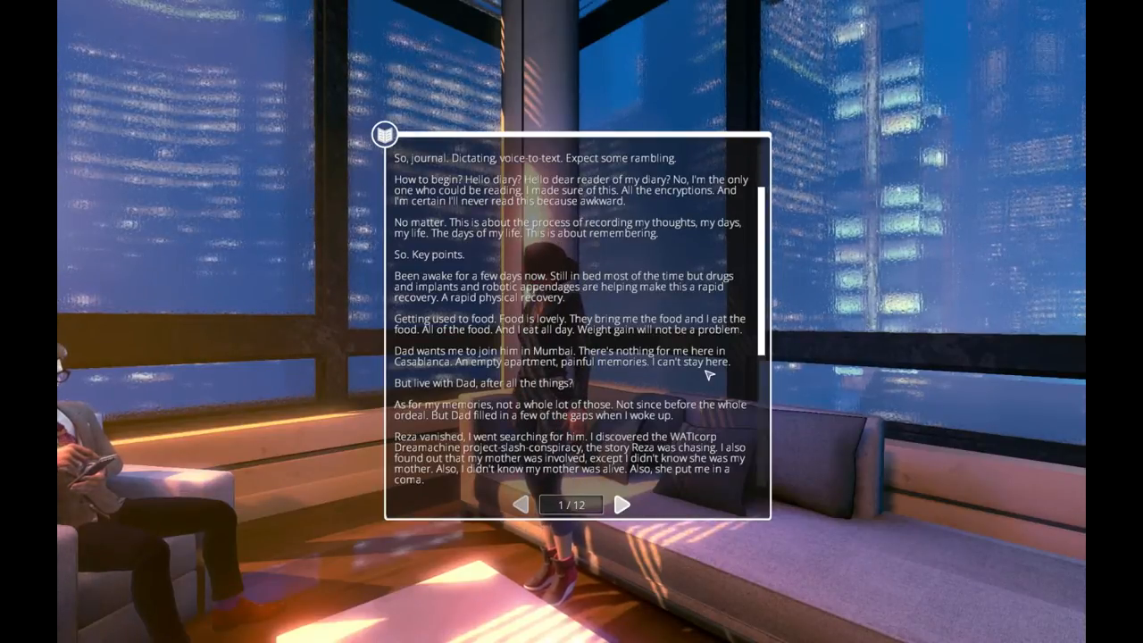
scroll(down, 3)
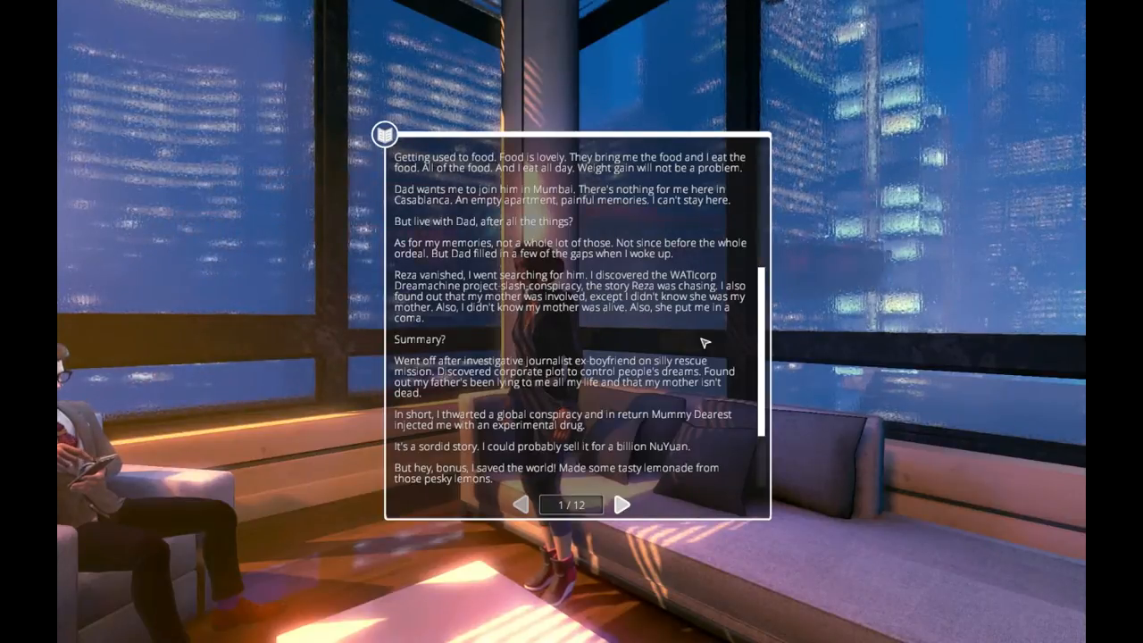
scroll(down, 3)
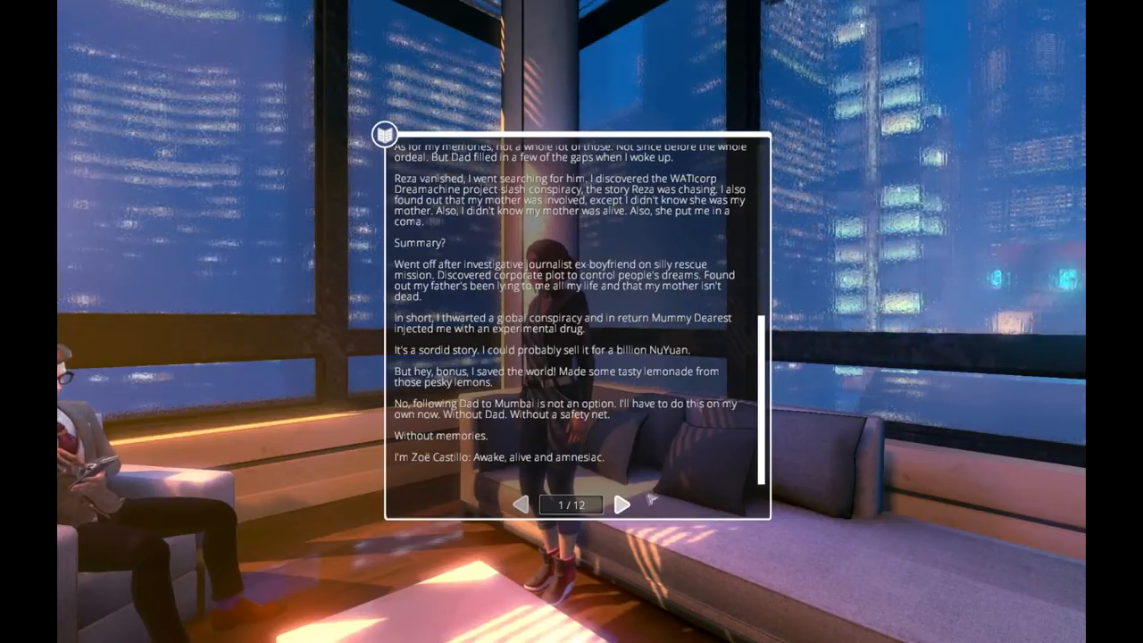
click(621, 503)
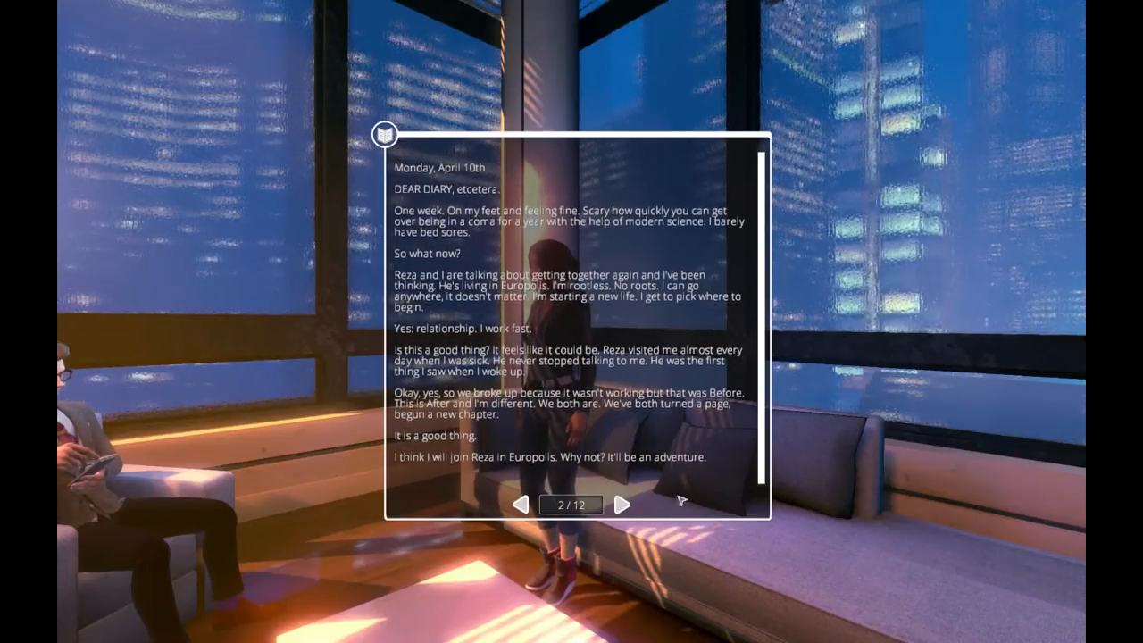
Advance the journal to entry 3 of 12, dated Friday, April 14th
click(621, 504)
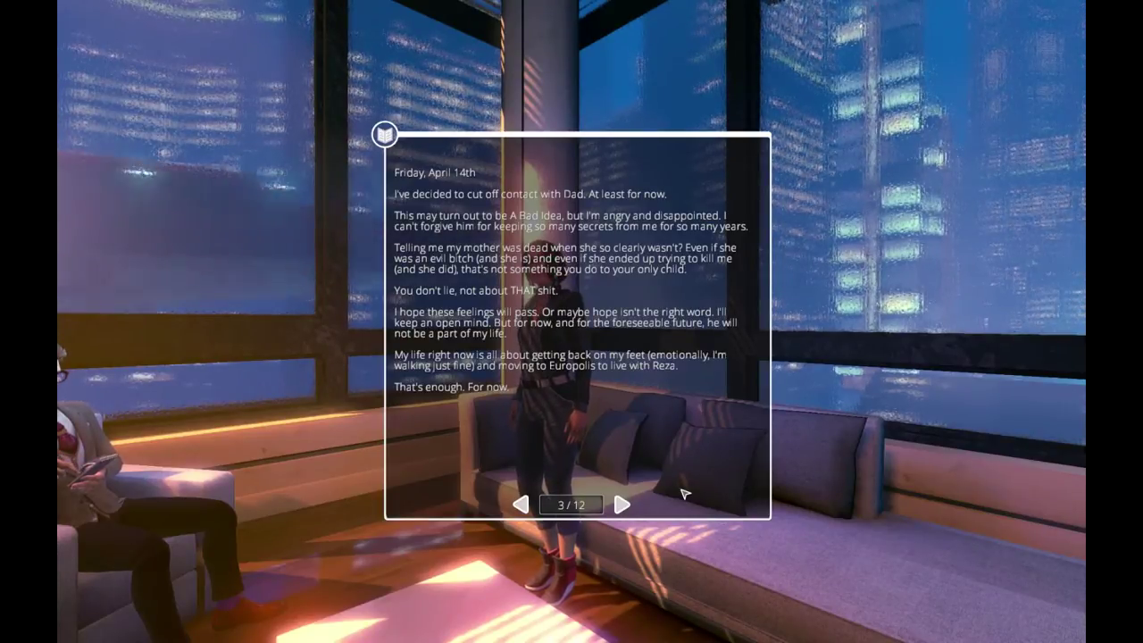
Advance to journal entry 4 of 12, Monday, April 17th, about moving to Europolis
click(622, 505)
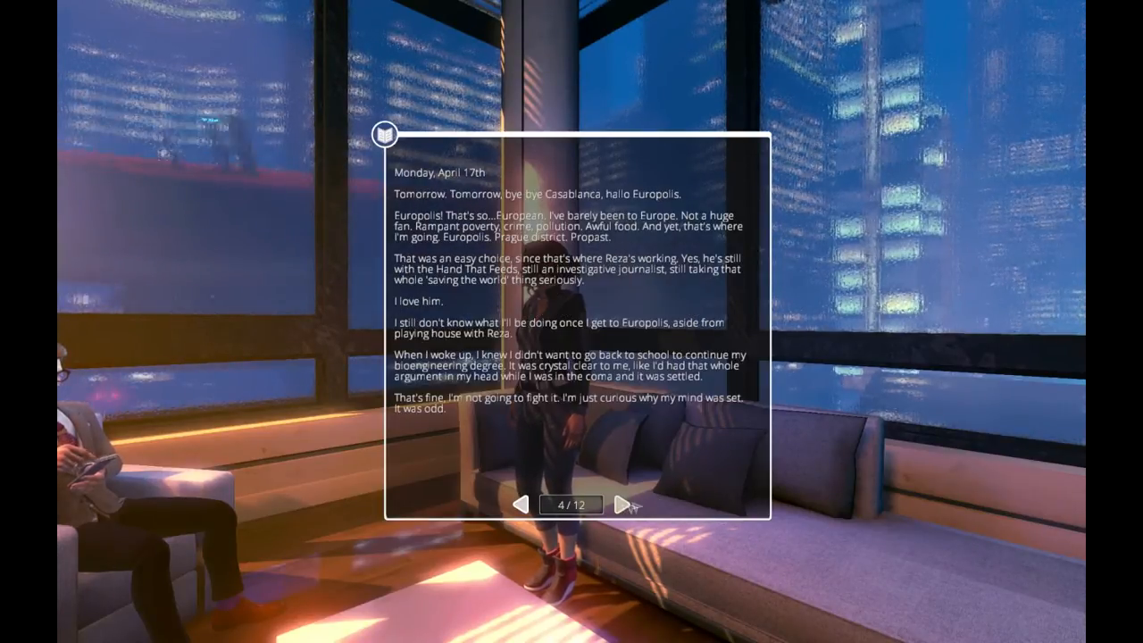
mouse_move(695, 493)
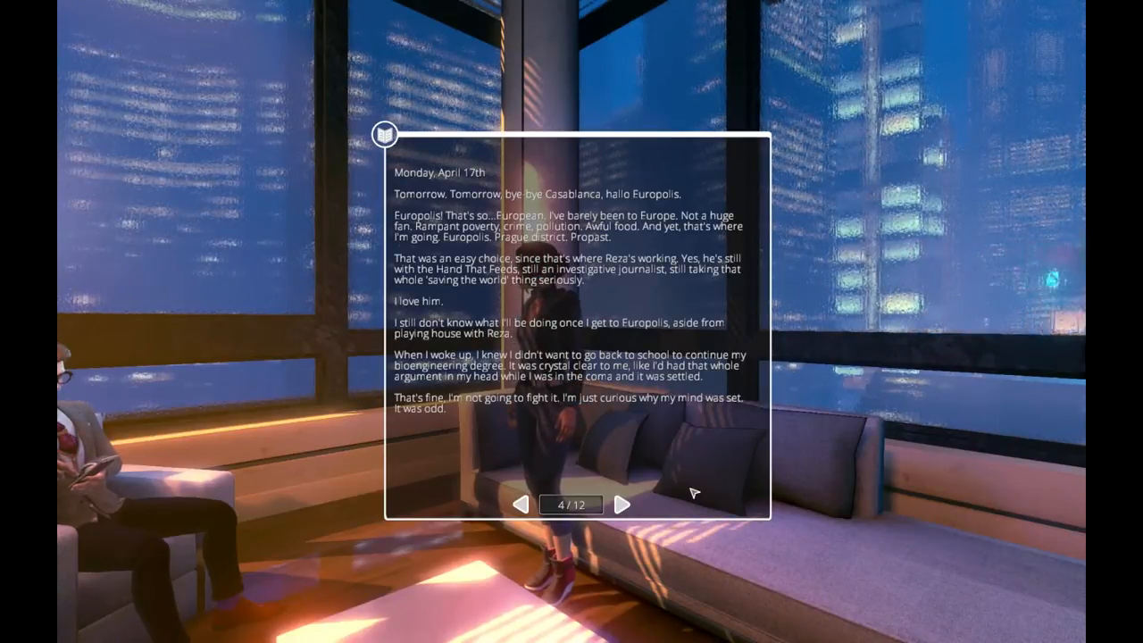
Advance to entry 5 of 12, Saturday, April 22nd, and scroll through its text
click(623, 504)
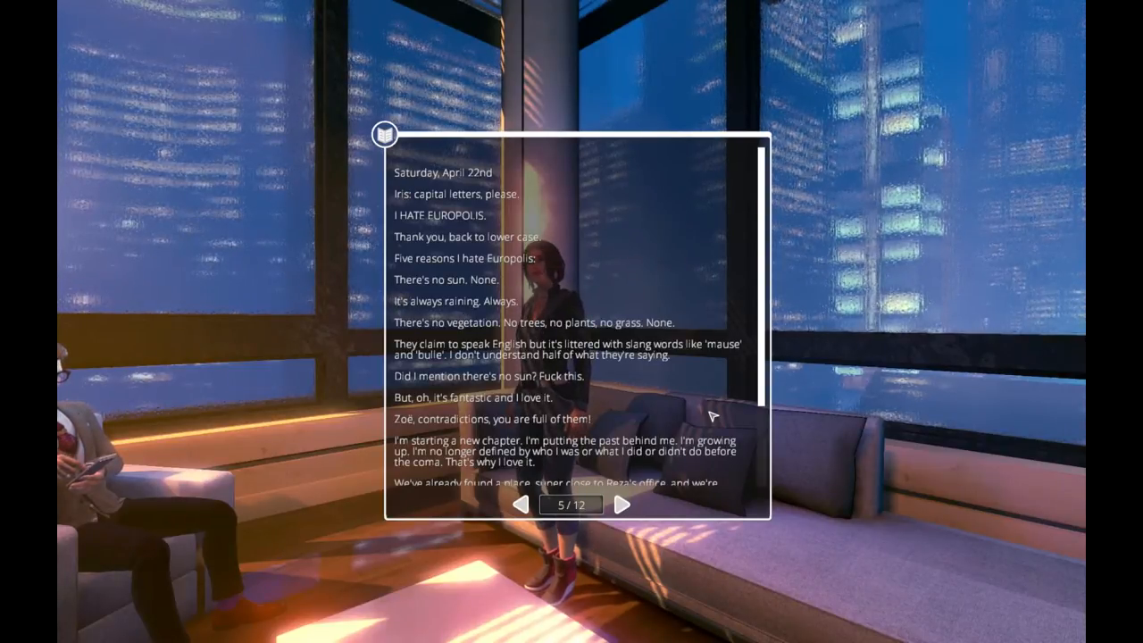
scroll(down, 3)
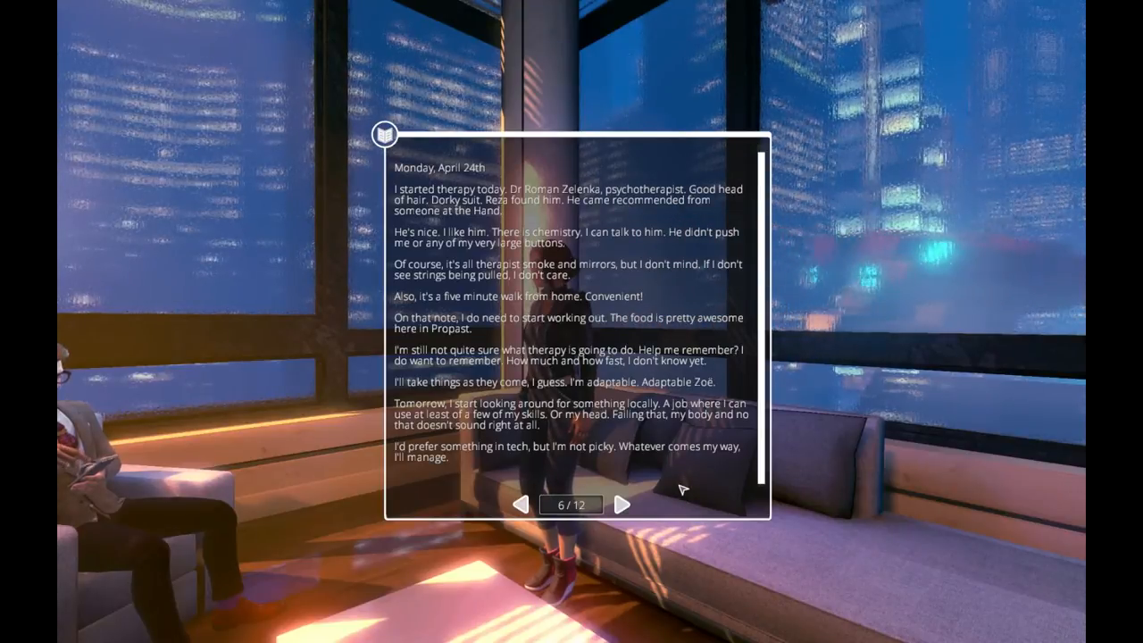
mouse_move(670, 497)
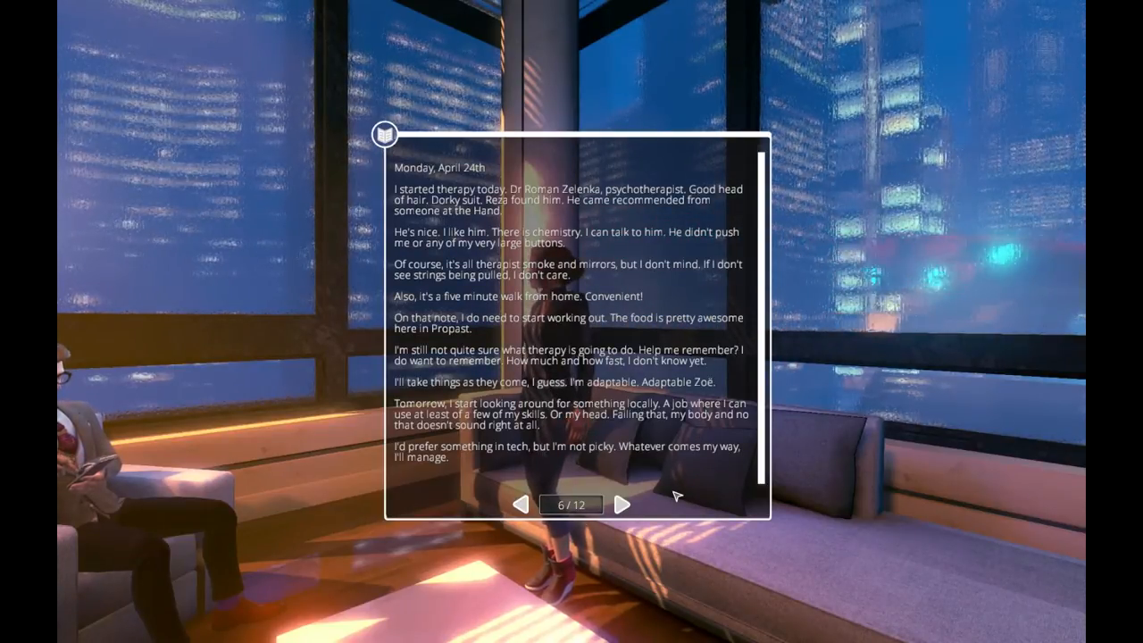
Page forward through entry 7 to entry 8, Sunday, April 30th 2220
click(621, 504)
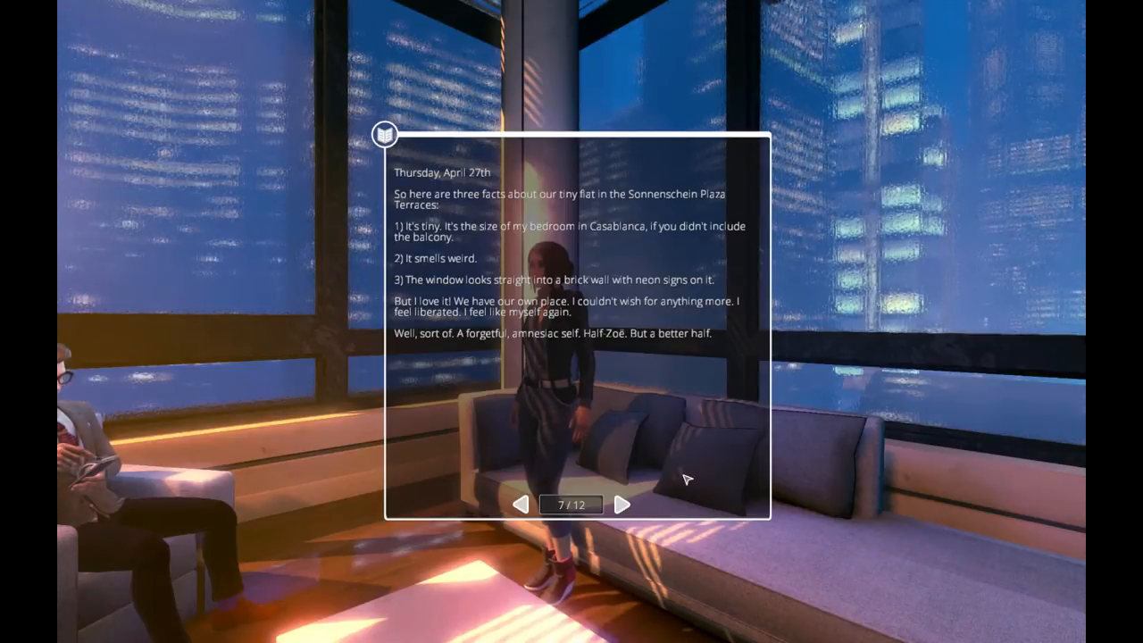
click(621, 505)
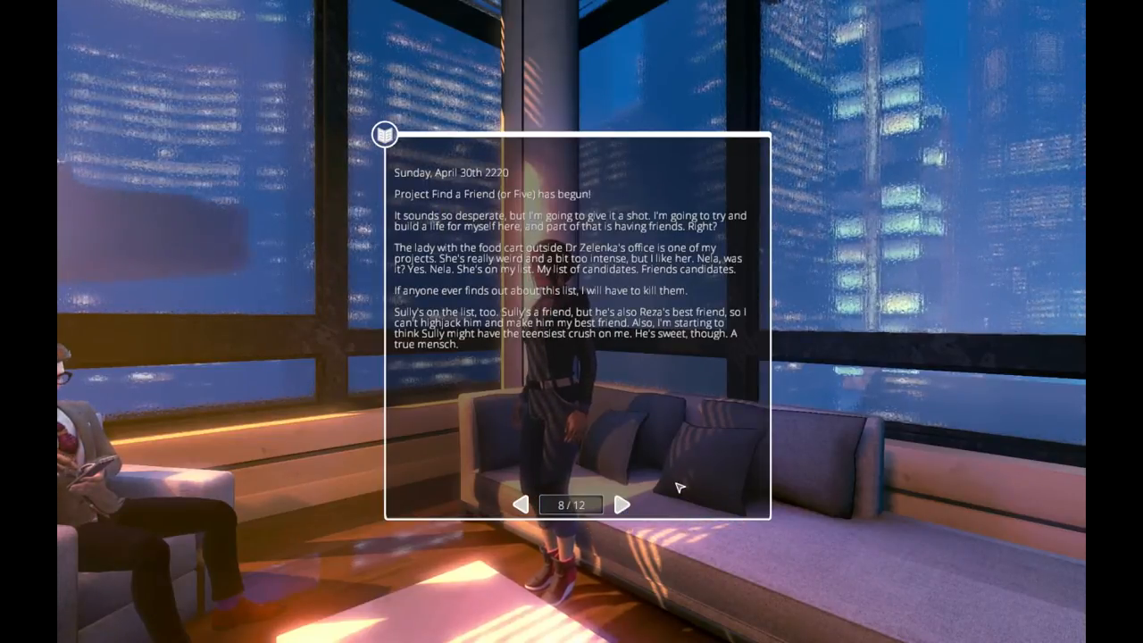